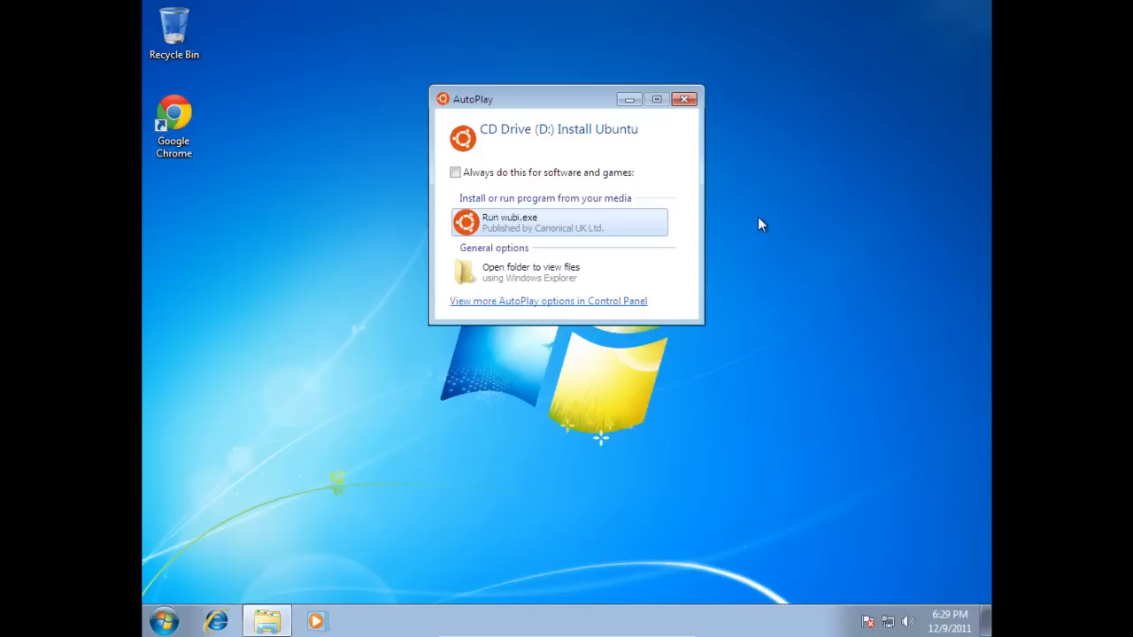
{"action": "mouse_move", "coordinate": [566, 228]}
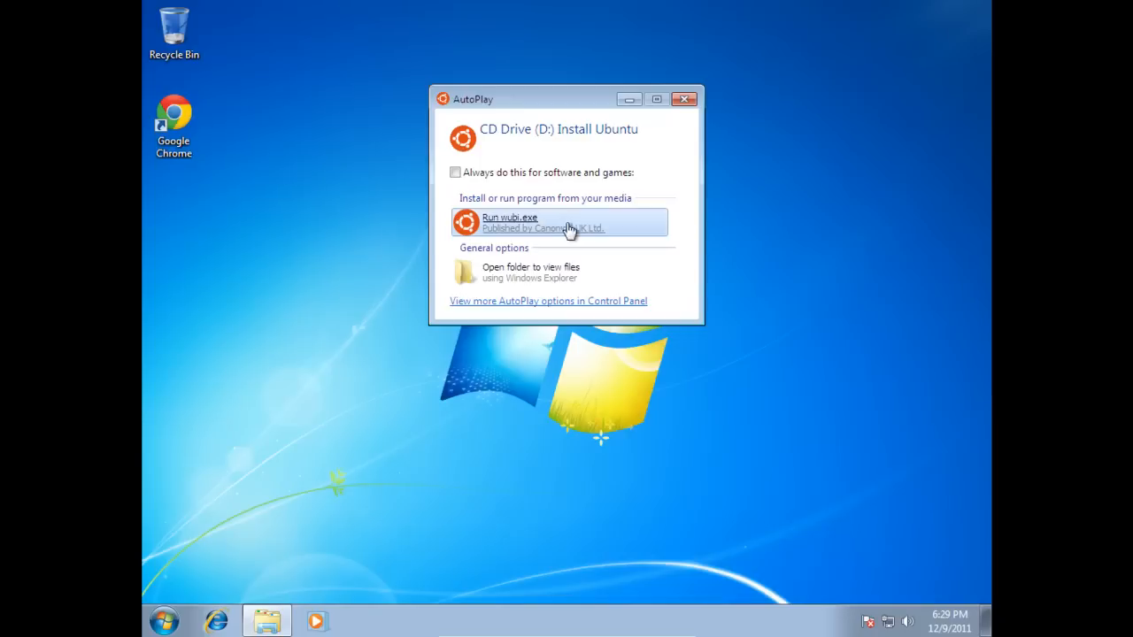
{"action": "mouse_move", "coordinate": [686, 99]}
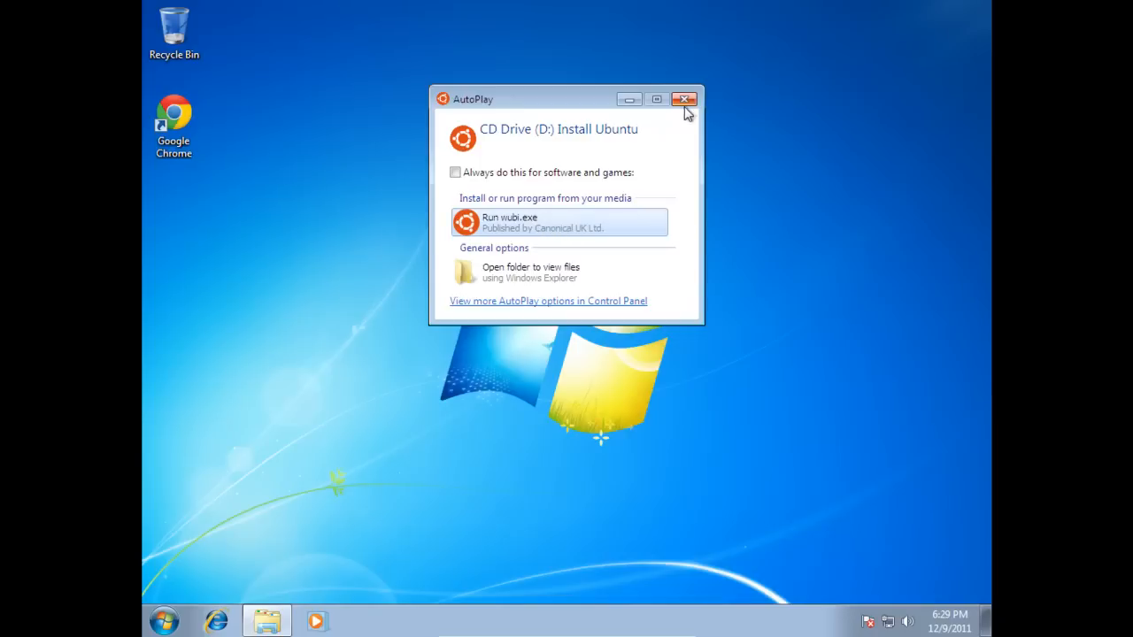
- Dismiss AutoPlay, run the Ubuntu CD drive (D:) from Computer and accept the UAC prompt
{"action": "left_click", "coordinate": [685, 99]}
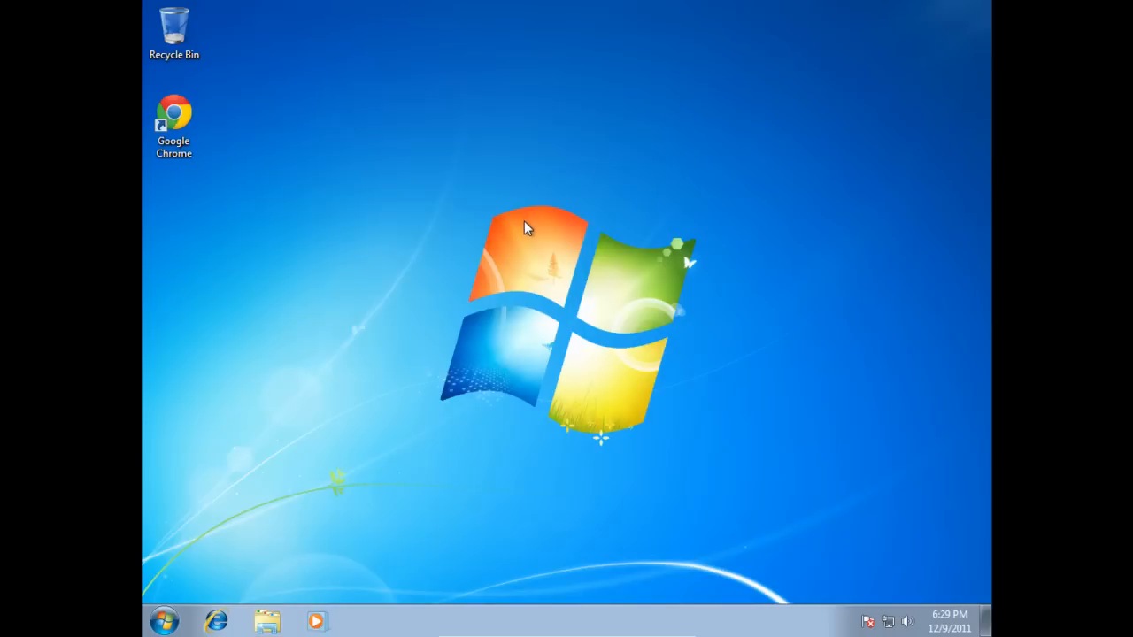
{"action": "left_click", "coordinate": [174, 32]}
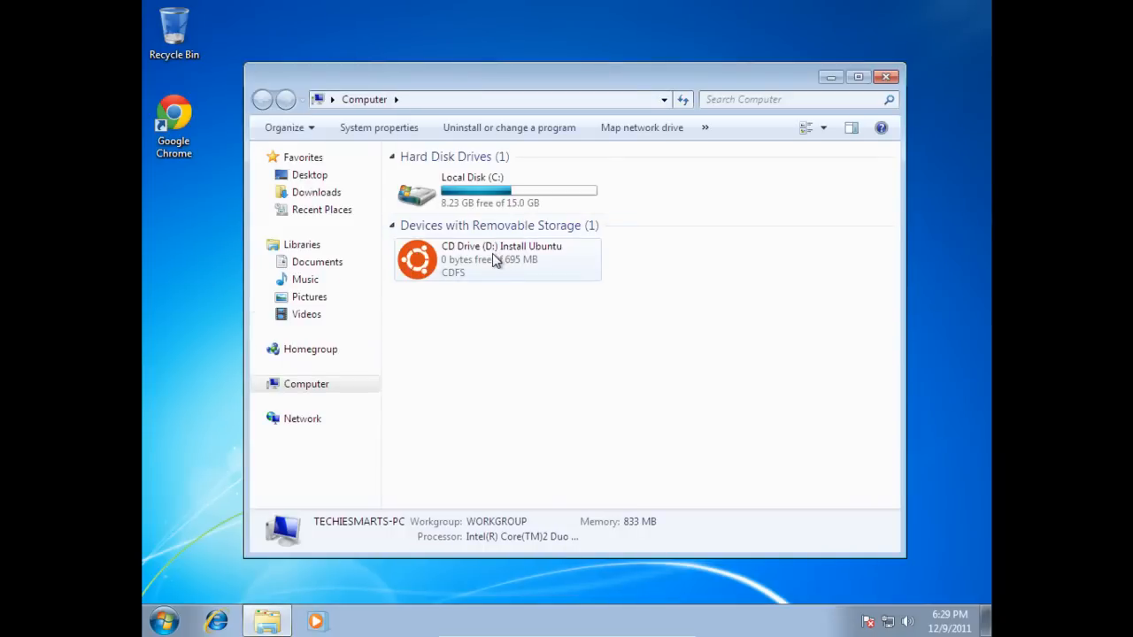
{"action": "mouse_move", "coordinate": [468, 258]}
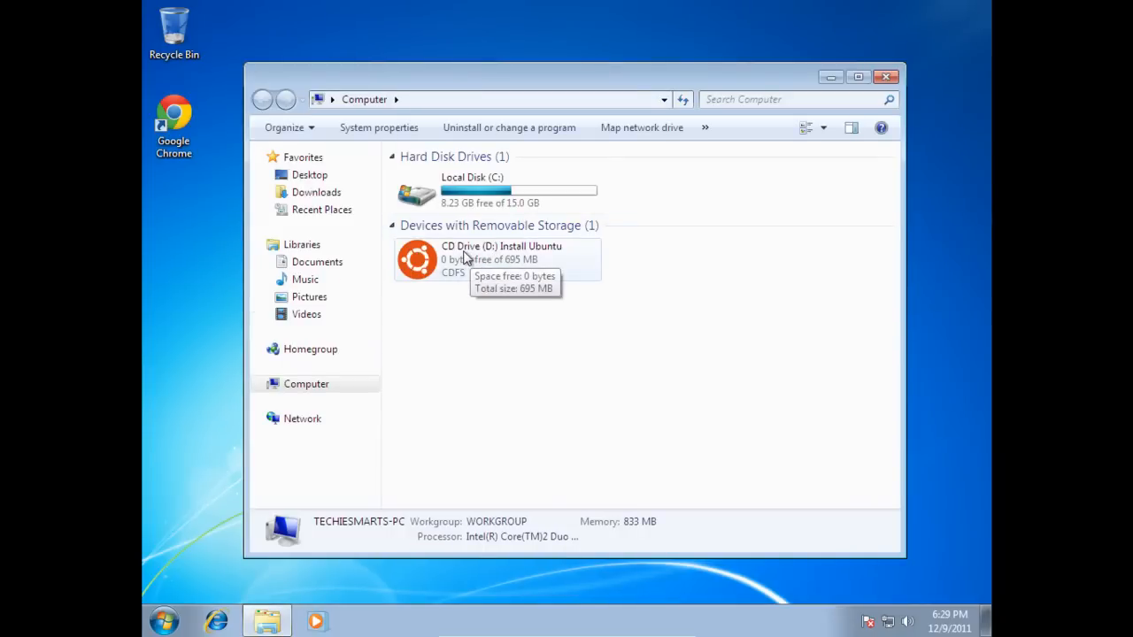
{"action": "left_click", "coordinate": [496, 258]}
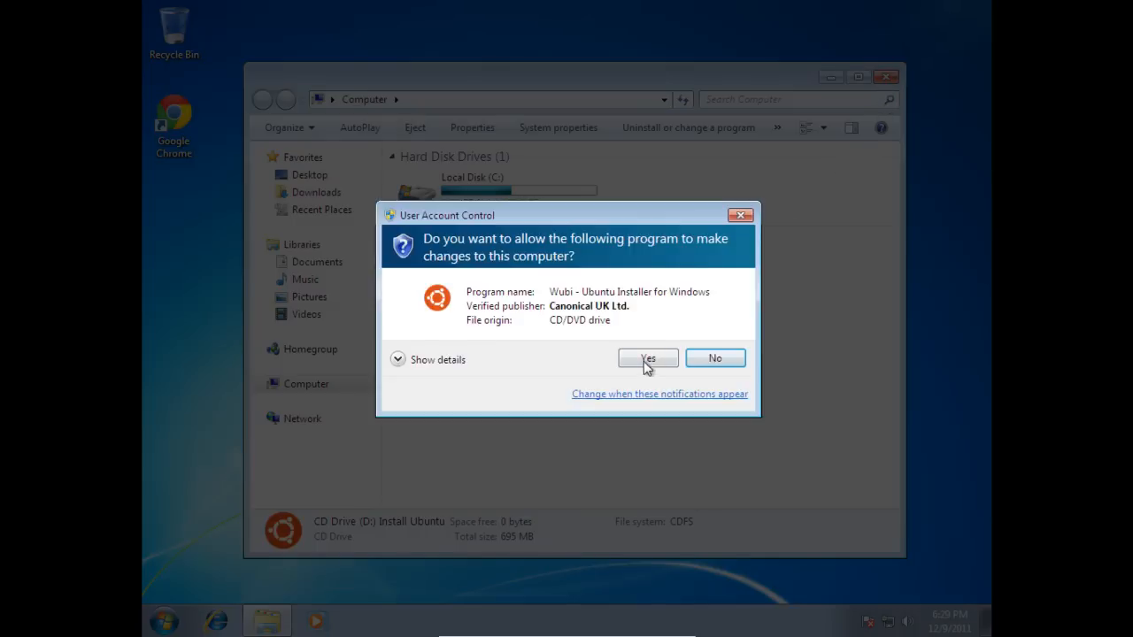
{"action": "left_click", "coordinate": [648, 357]}
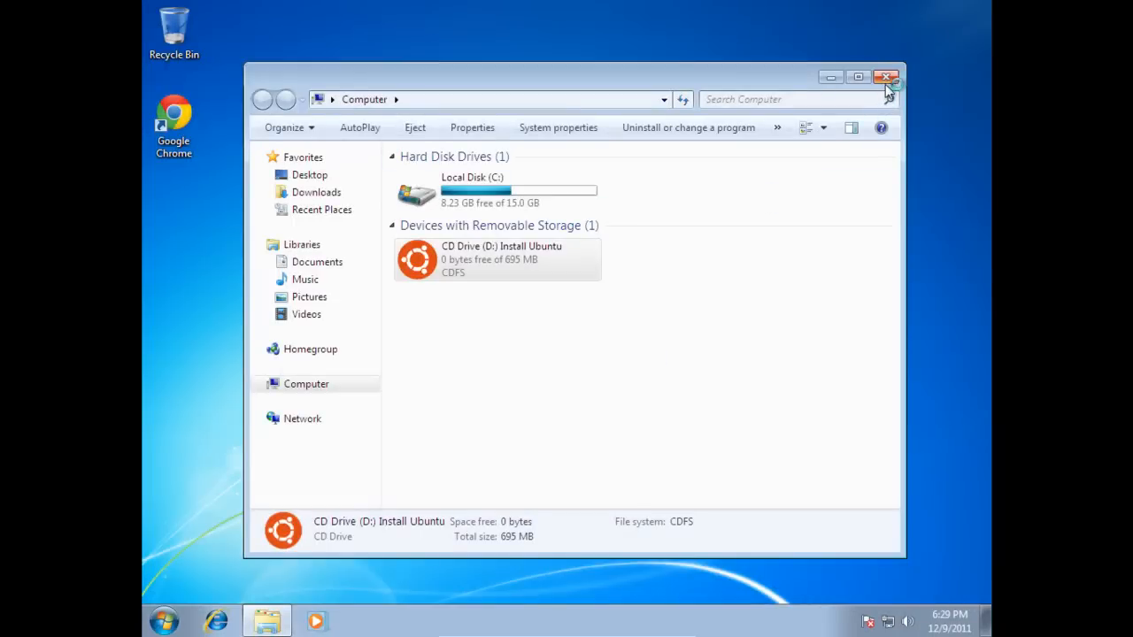
- Close the drive list and choose 'Install inside Windows' in the Ubuntu menu
{"action": "double_click", "coordinate": [498, 259]}
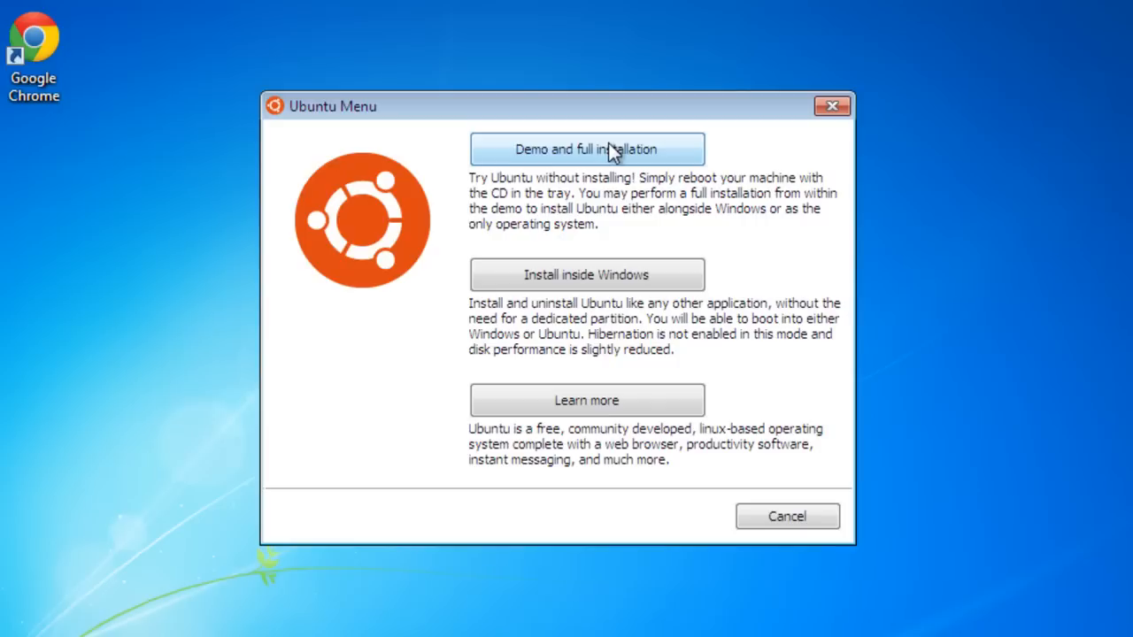
{"action": "mouse_move", "coordinate": [586, 274]}
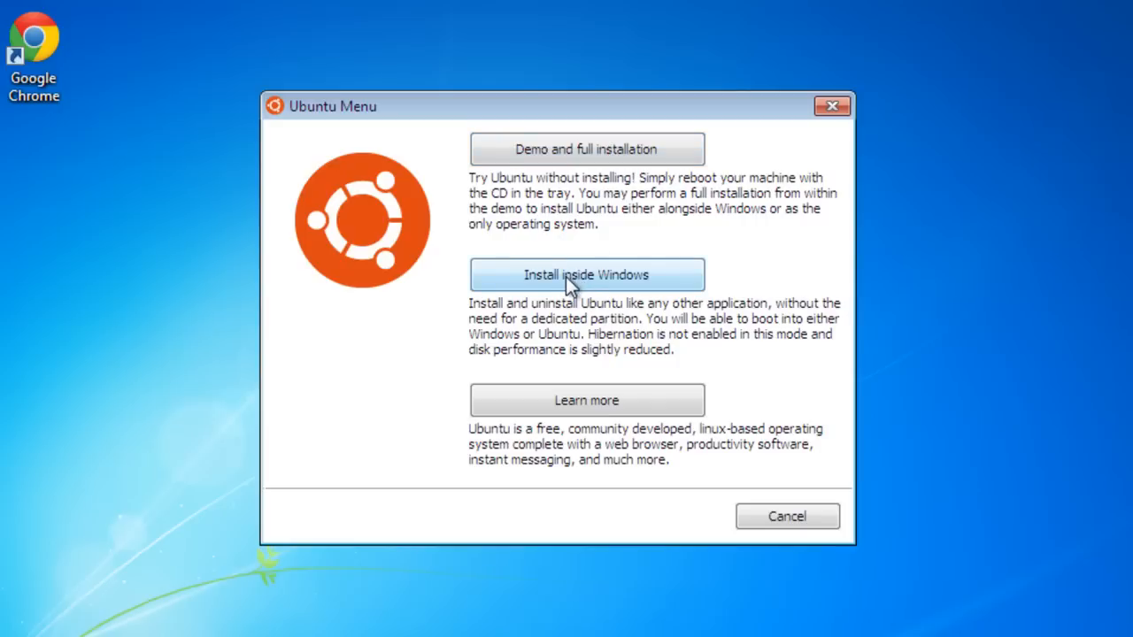
{"action": "left_click", "coordinate": [584, 275]}
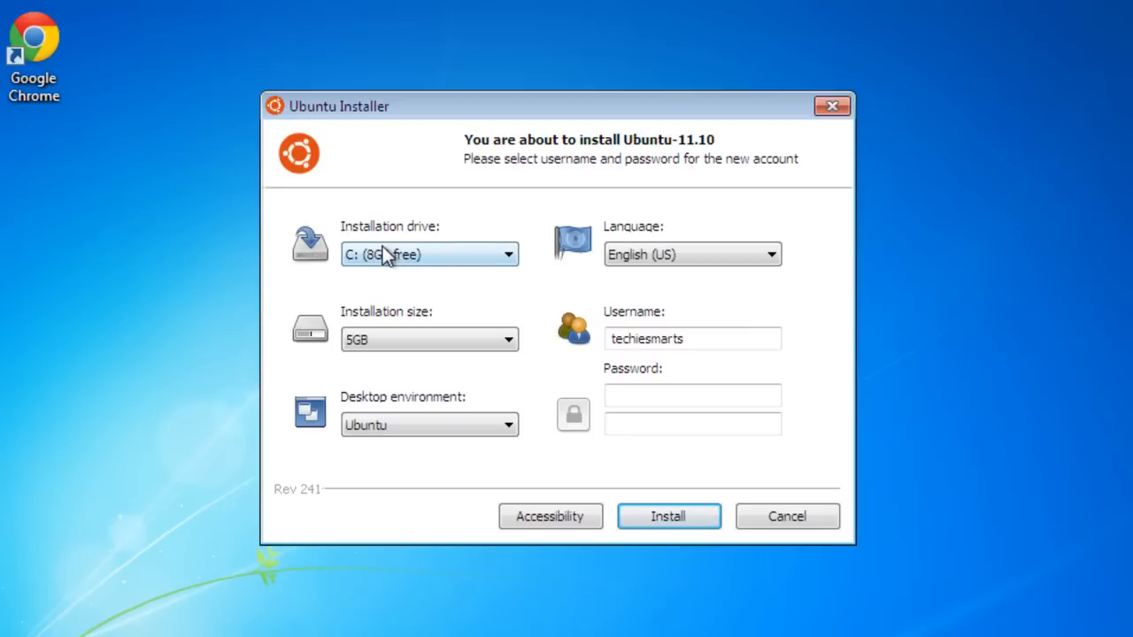
- Keep drive C: for the installation and set the installation size to 6GB
{"action": "left_click", "coordinate": [506, 255]}
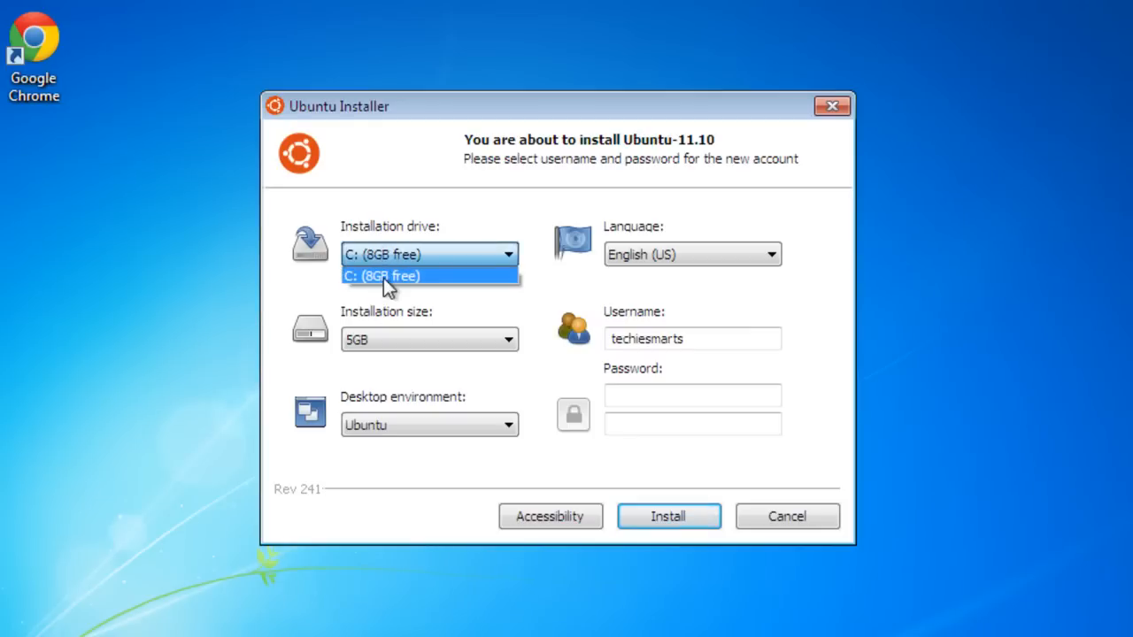
{"action": "mouse_move", "coordinate": [393, 276]}
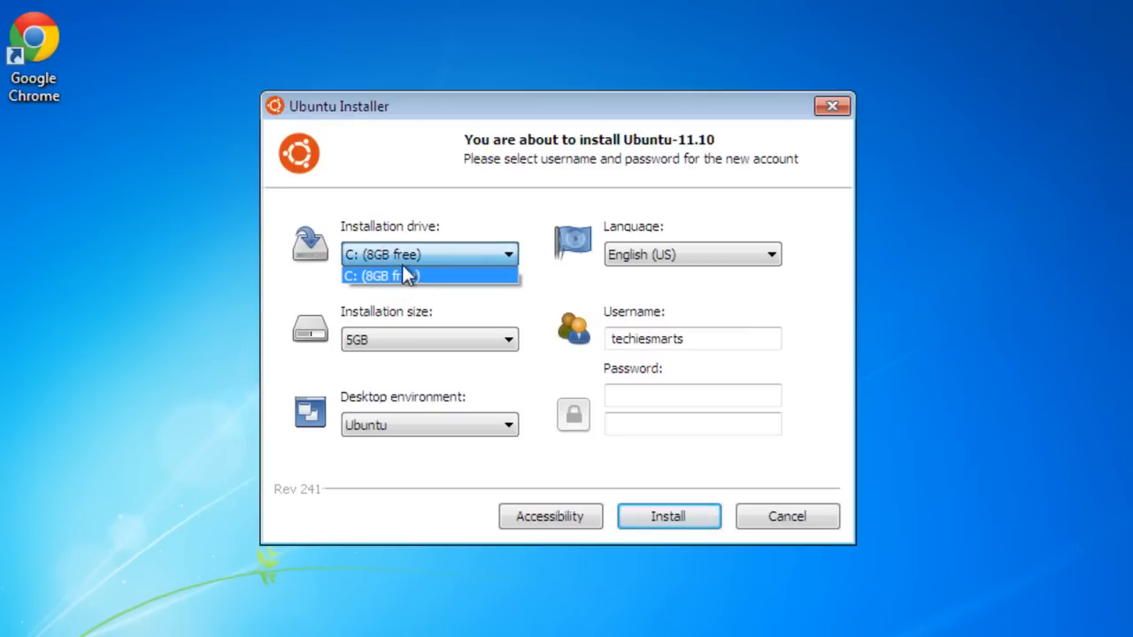
{"action": "left_click", "coordinate": [429, 276]}
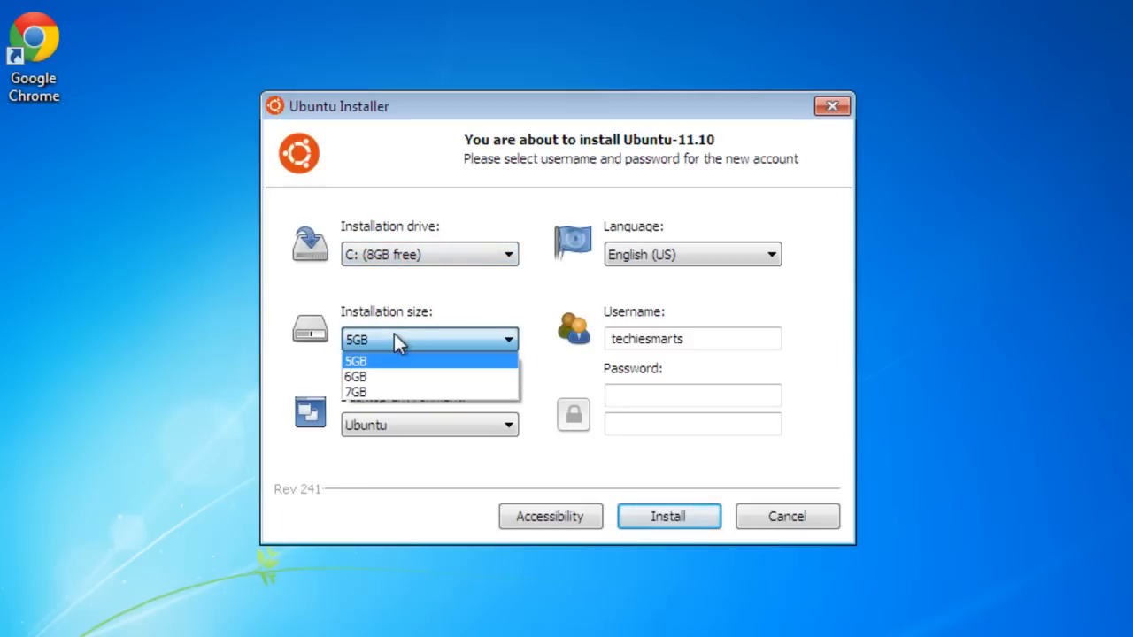
{"action": "mouse_move", "coordinate": [382, 393]}
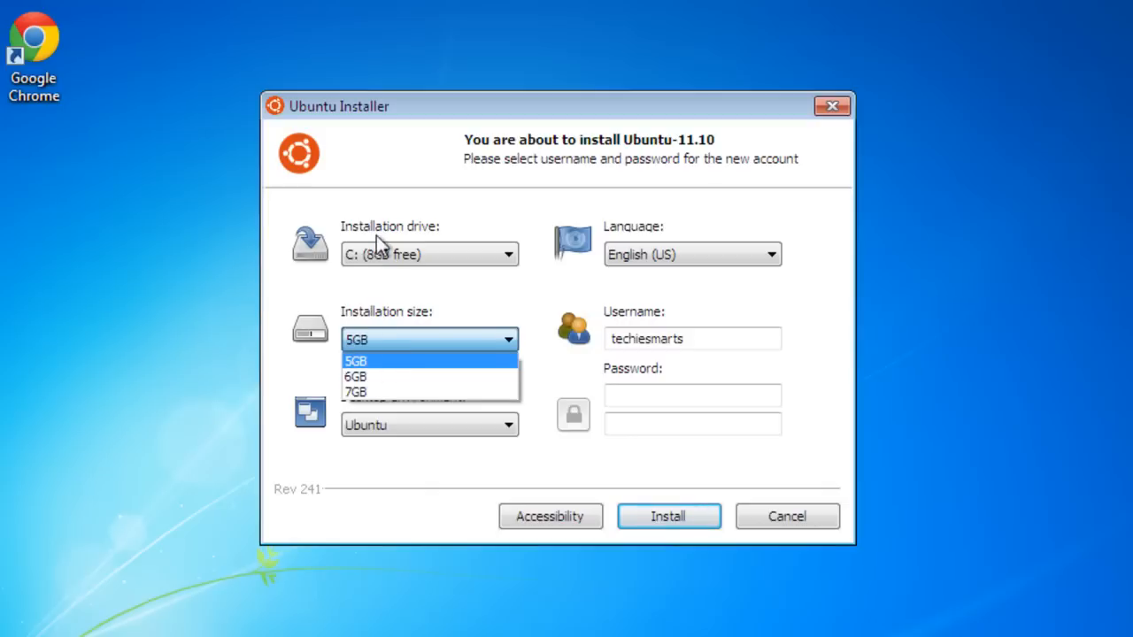
{"action": "left_click", "coordinate": [354, 361]}
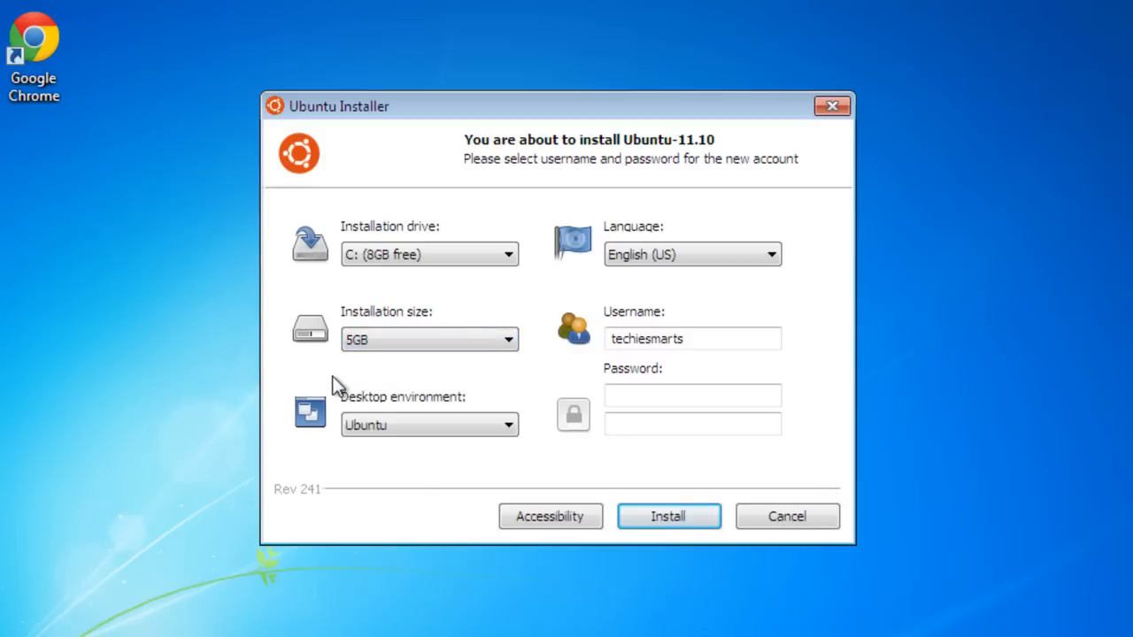
{"action": "mouse_move", "coordinate": [334, 404]}
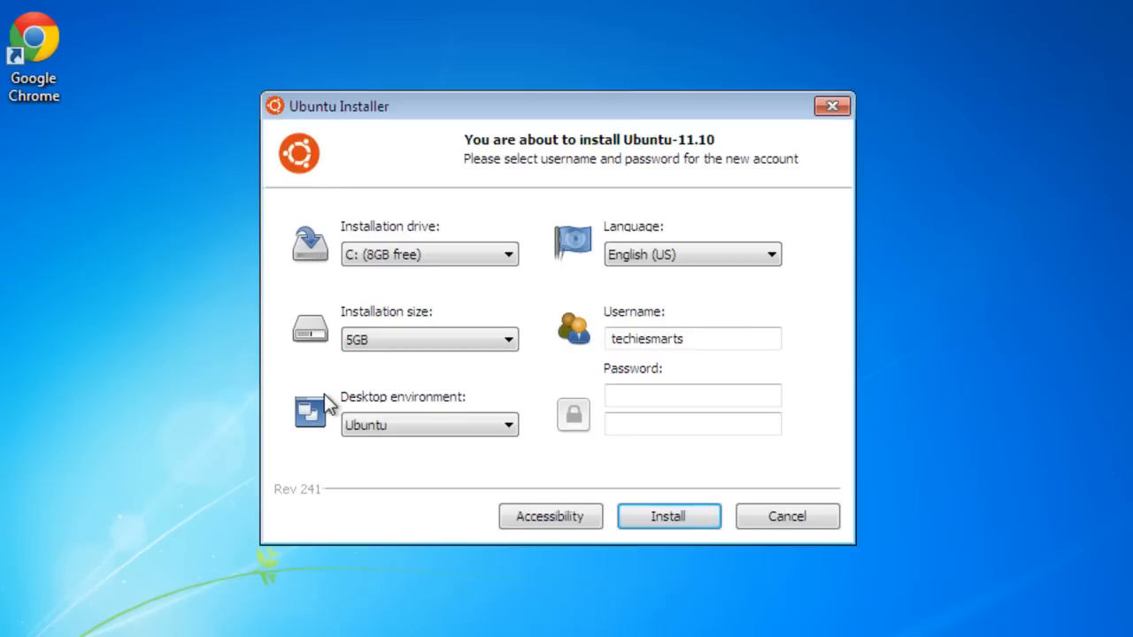
{"action": "mouse_move", "coordinate": [352, 409]}
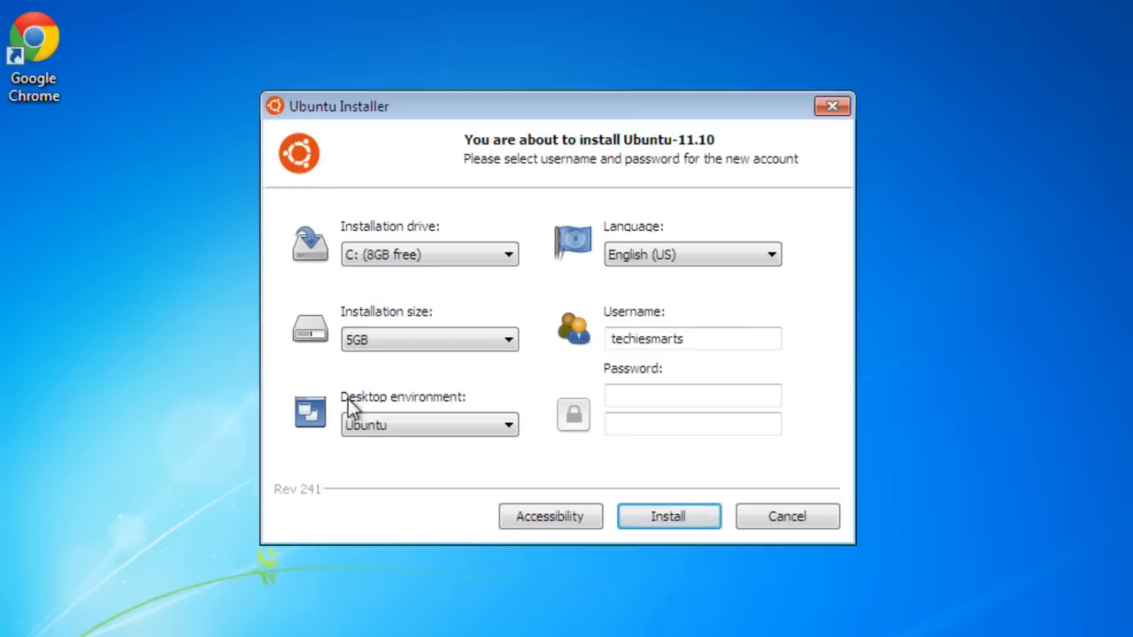
{"action": "left_click", "coordinate": [506, 340]}
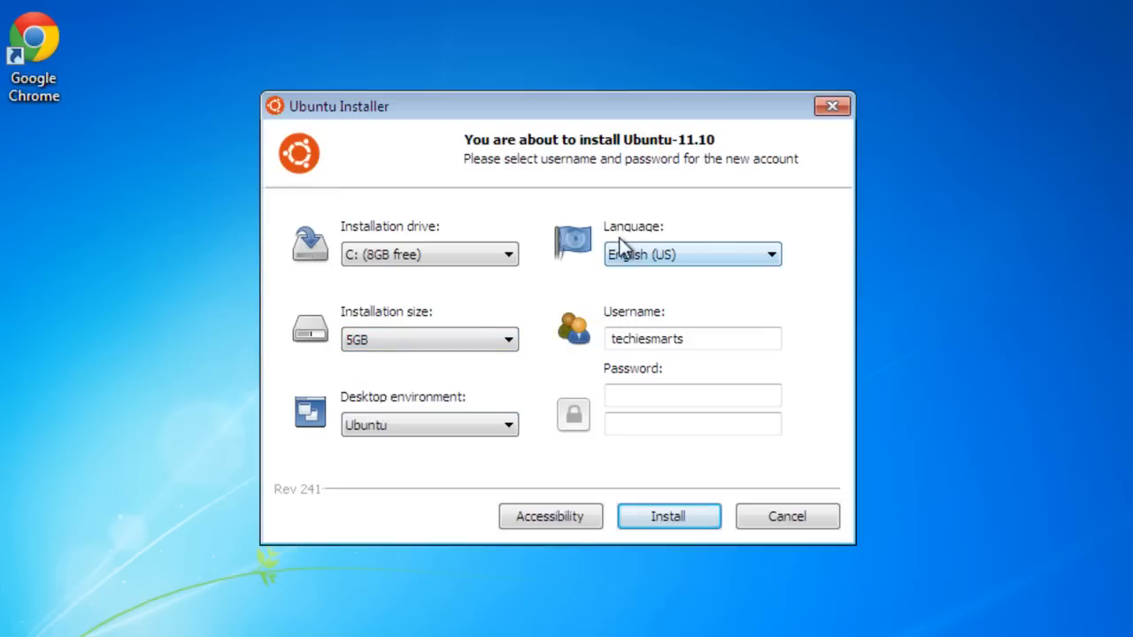
- Keep English (US) as the language and enter the password for user techiesmarts
{"action": "left_click", "coordinate": [768, 255]}
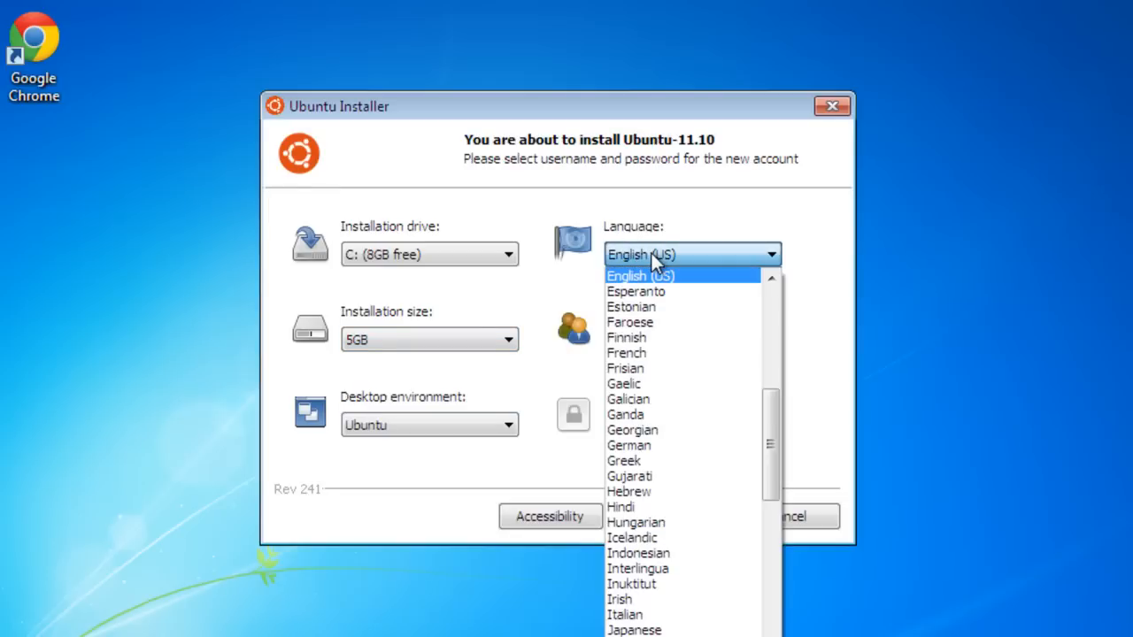
{"action": "left_click", "coordinate": [641, 277]}
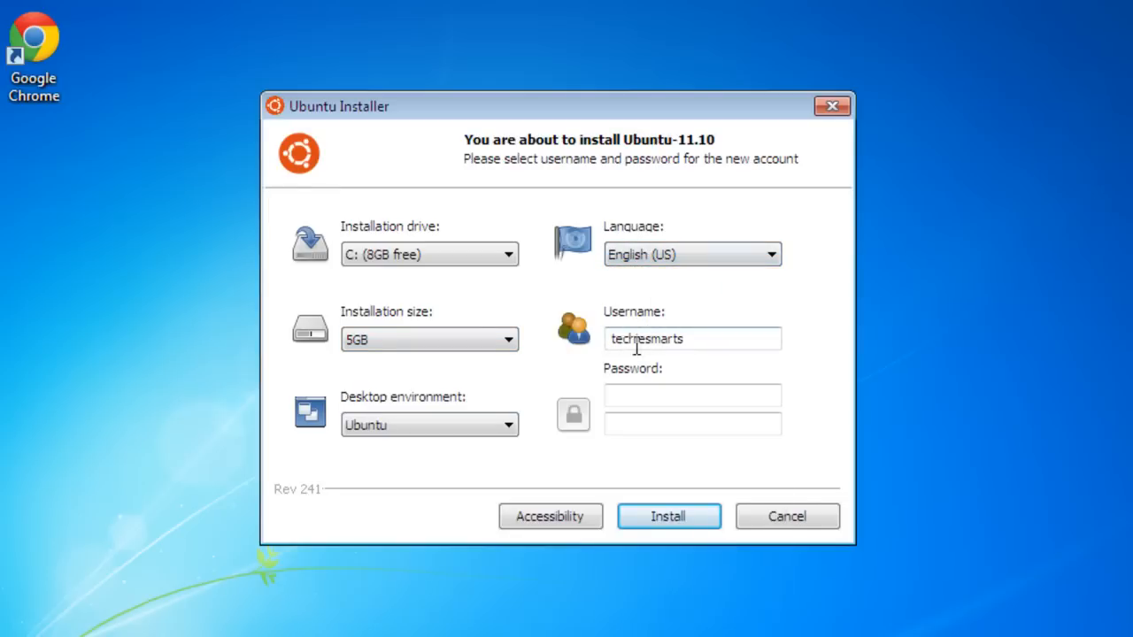
{"action": "left_click", "coordinate": [692, 394]}
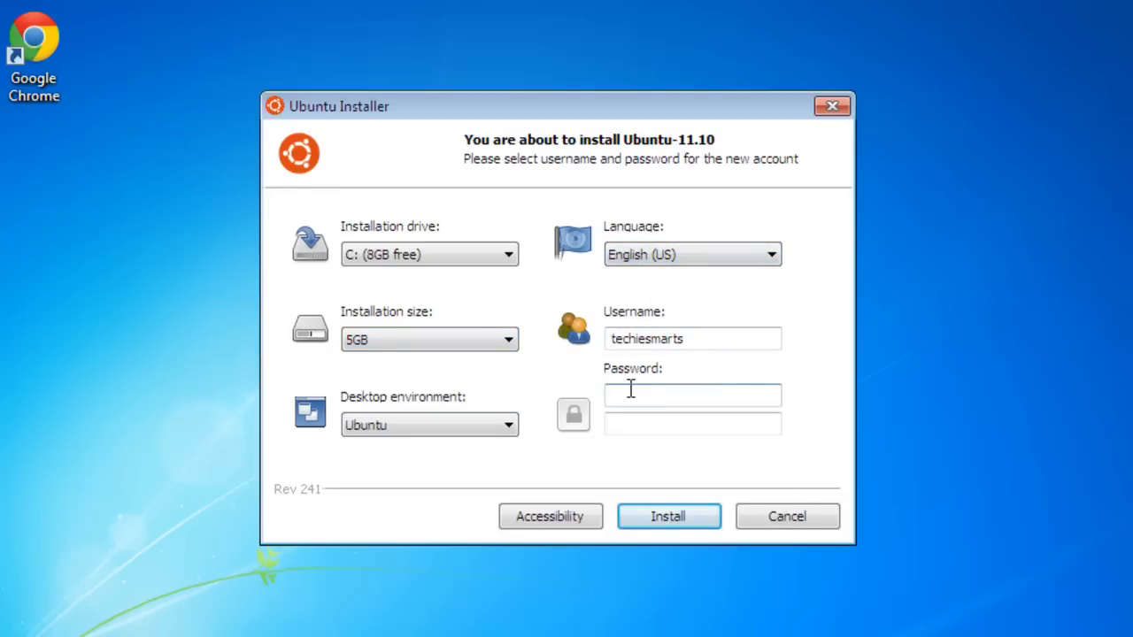
{"action": "type", "text": "••••"}
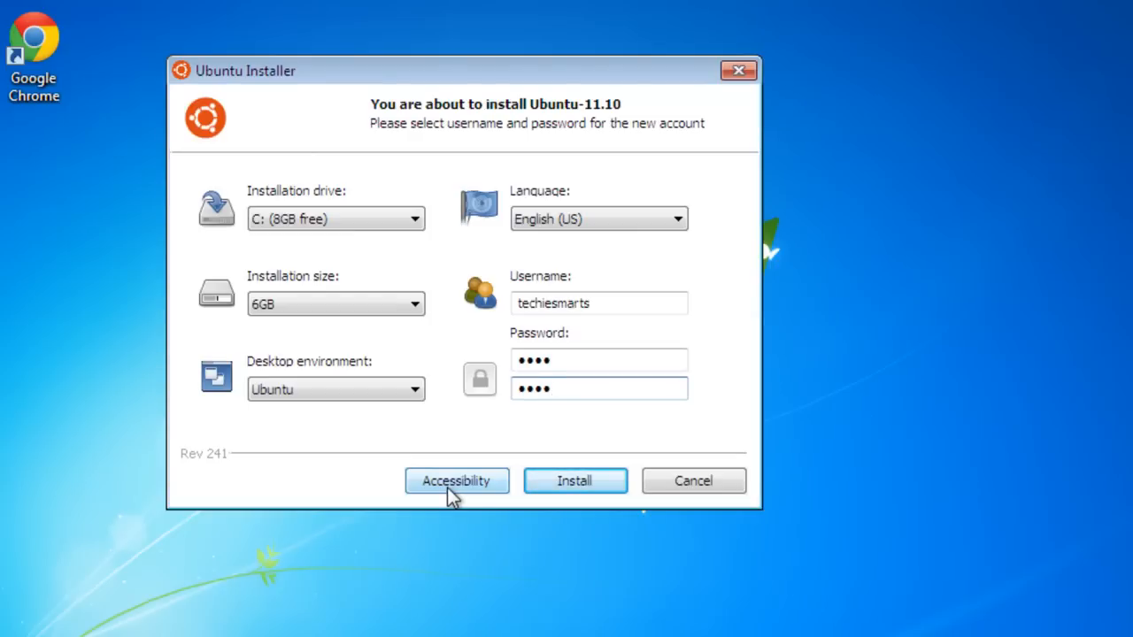
{"action": "left_click", "coordinate": [573, 481]}
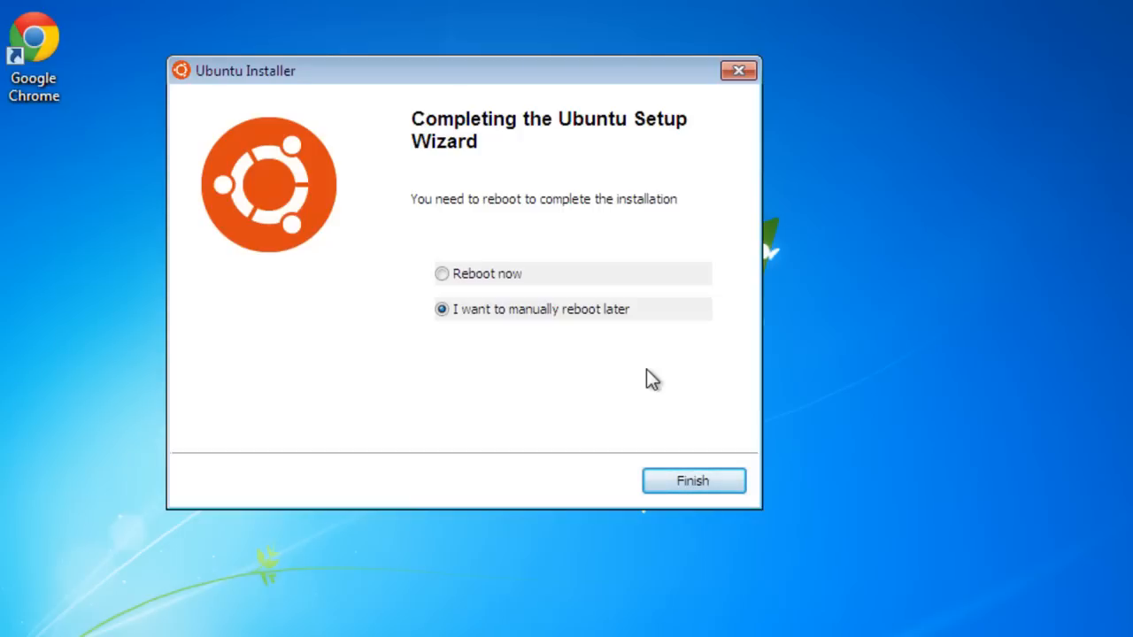
{"action": "mouse_move", "coordinate": [502, 279]}
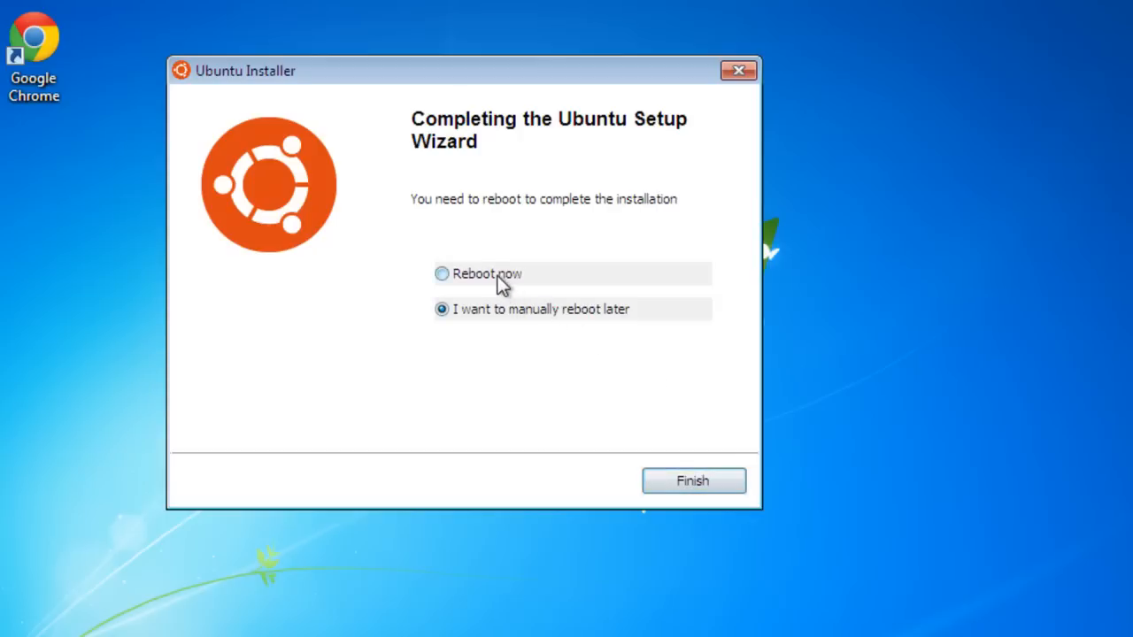
- Choose 'Reboot now' and finish the Wubi wizard to restart the computer
{"action": "left_click", "coordinate": [442, 272]}
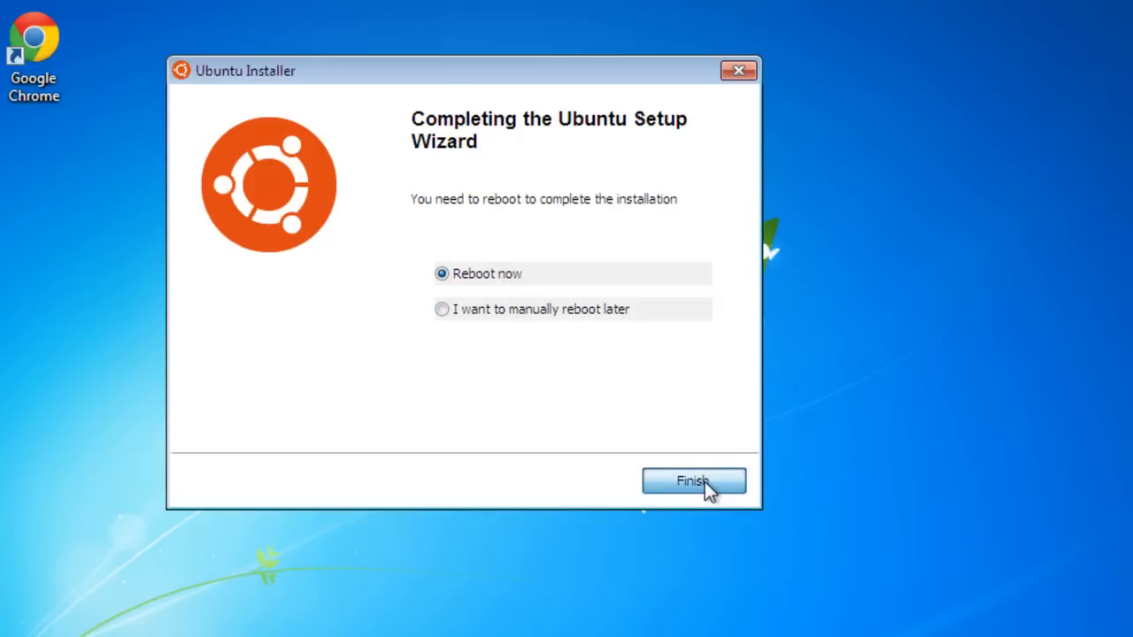
{"action": "left_click", "coordinate": [694, 481]}
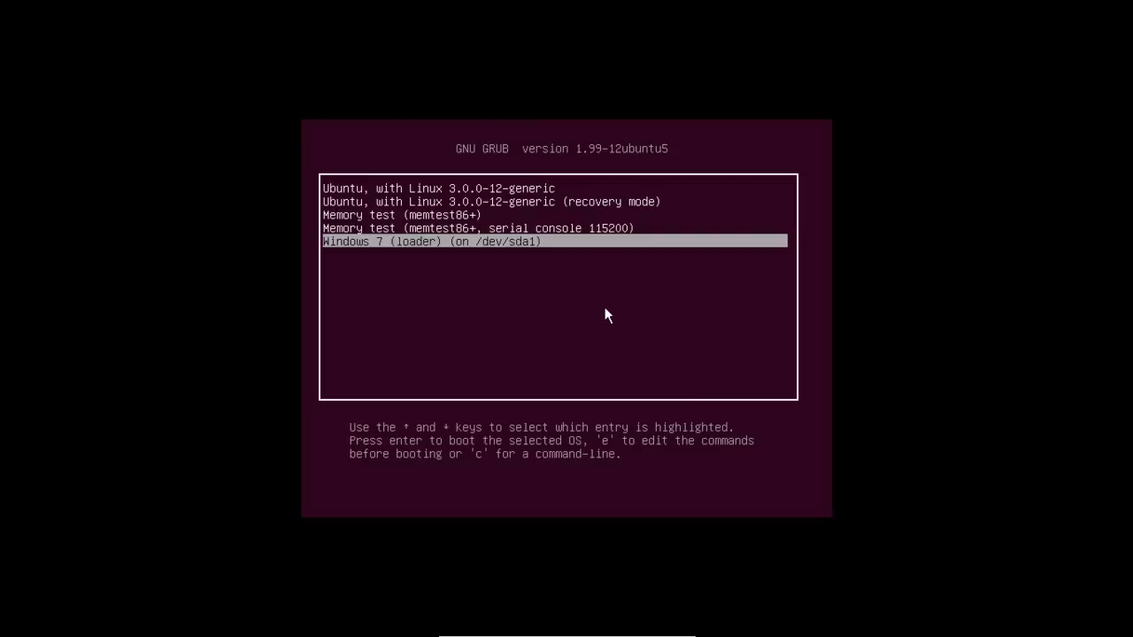
- Boot the GRUB entry so the Ubuntu 11.10 installer starts copying files
{"action": "key", "text": "Return"}
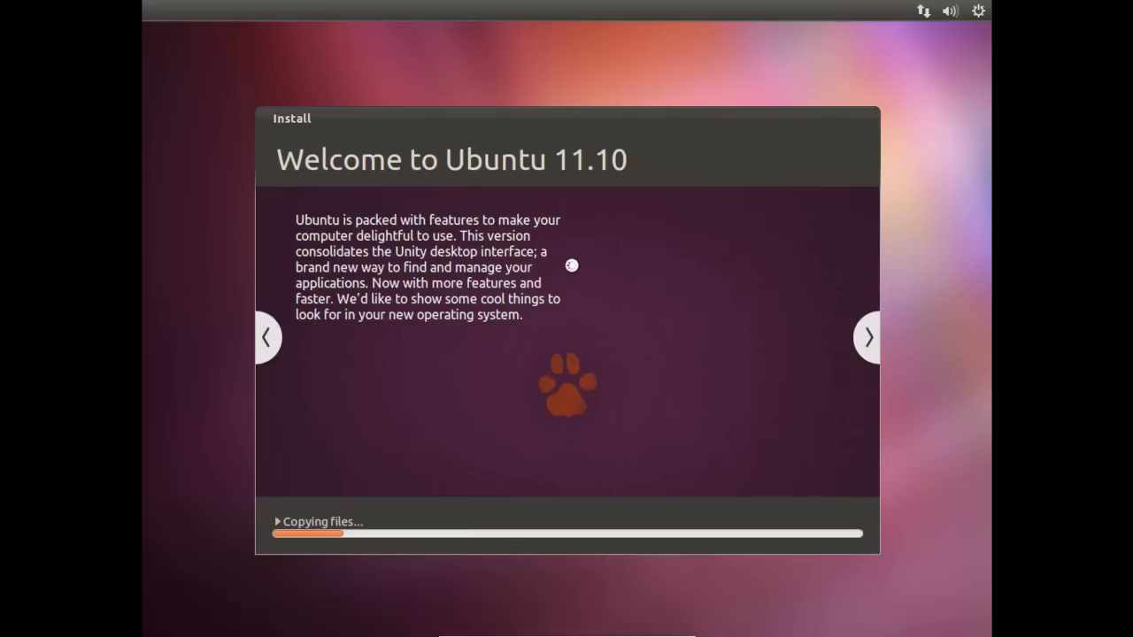
{"action": "mouse_move", "coordinate": [885, 343]}
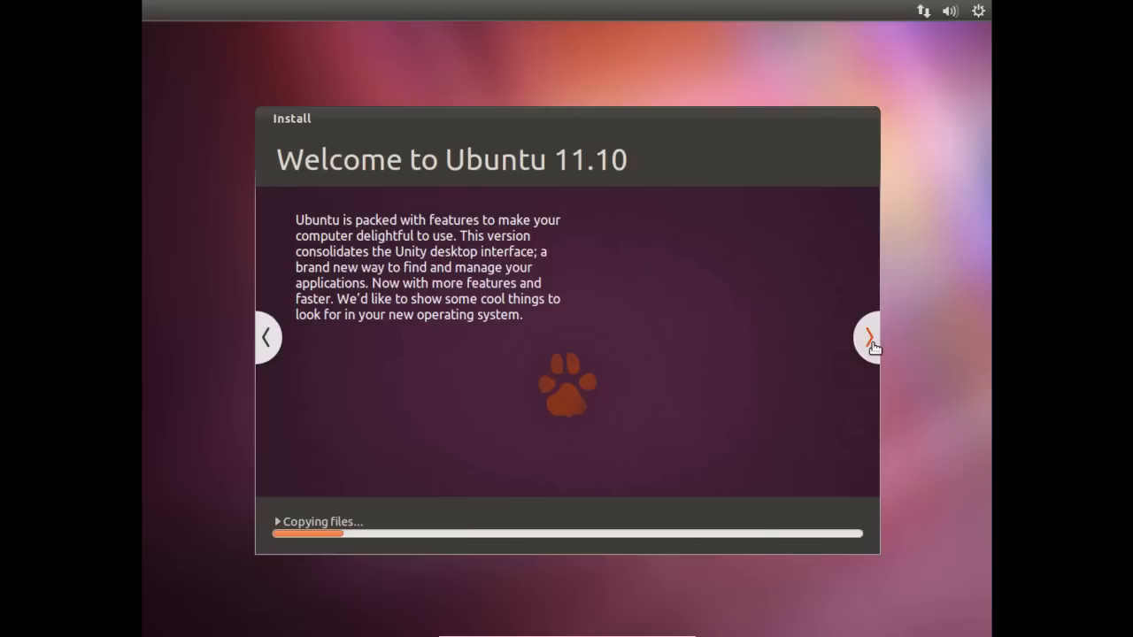
- Browse the next three installer slideshow pages while files are copied
{"action": "left_click", "coordinate": [867, 336]}
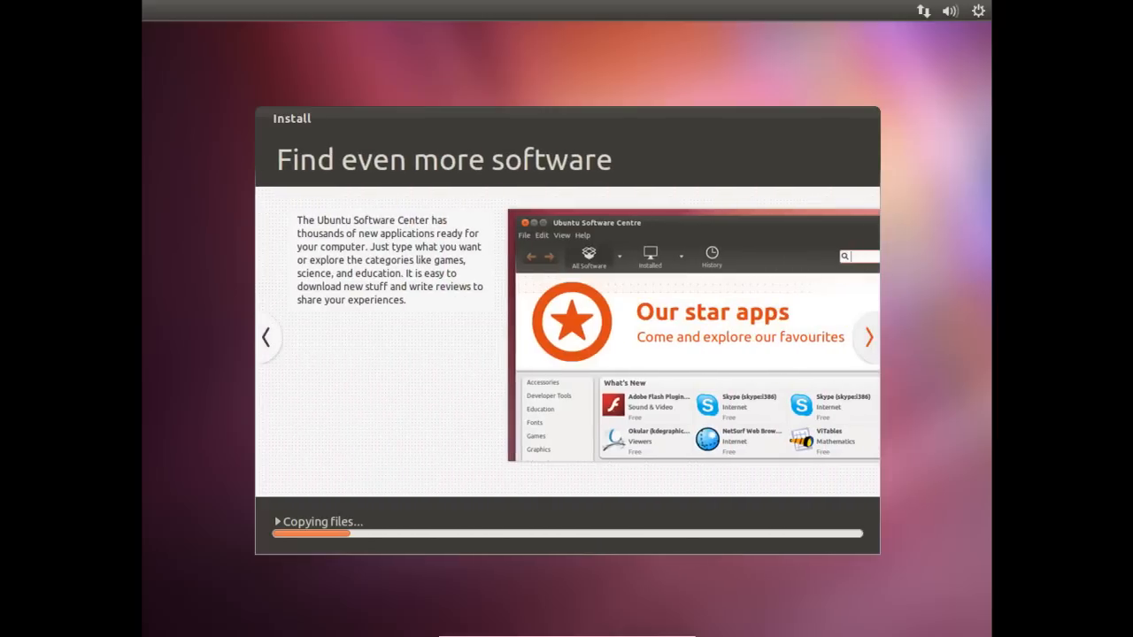
{"action": "left_click", "coordinate": [868, 337]}
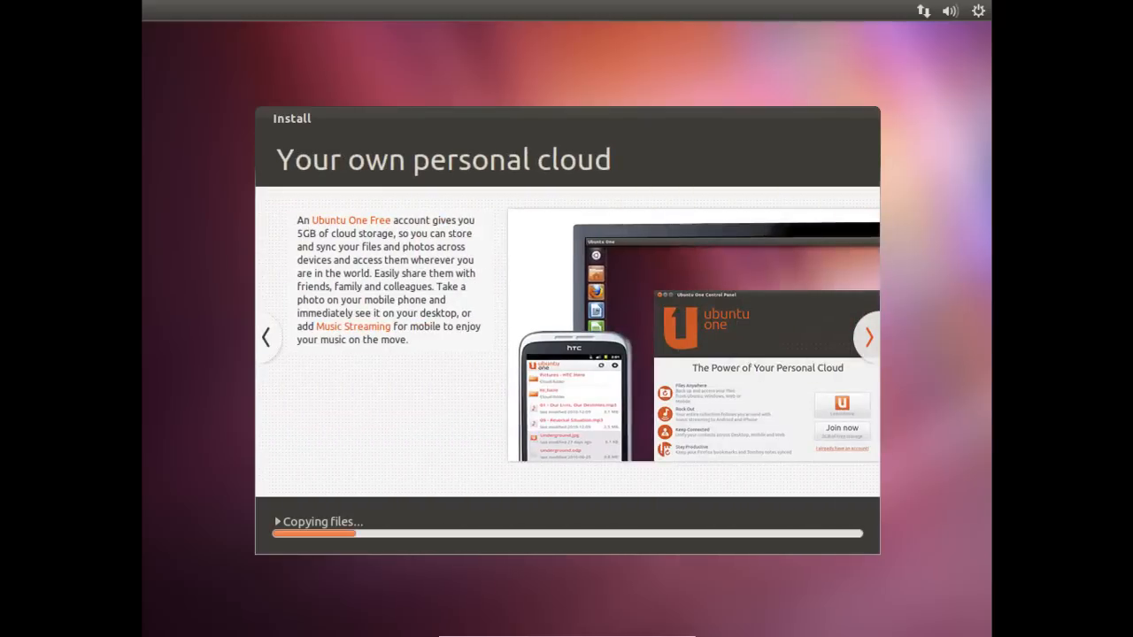
{"action": "left_click", "coordinate": [867, 336]}
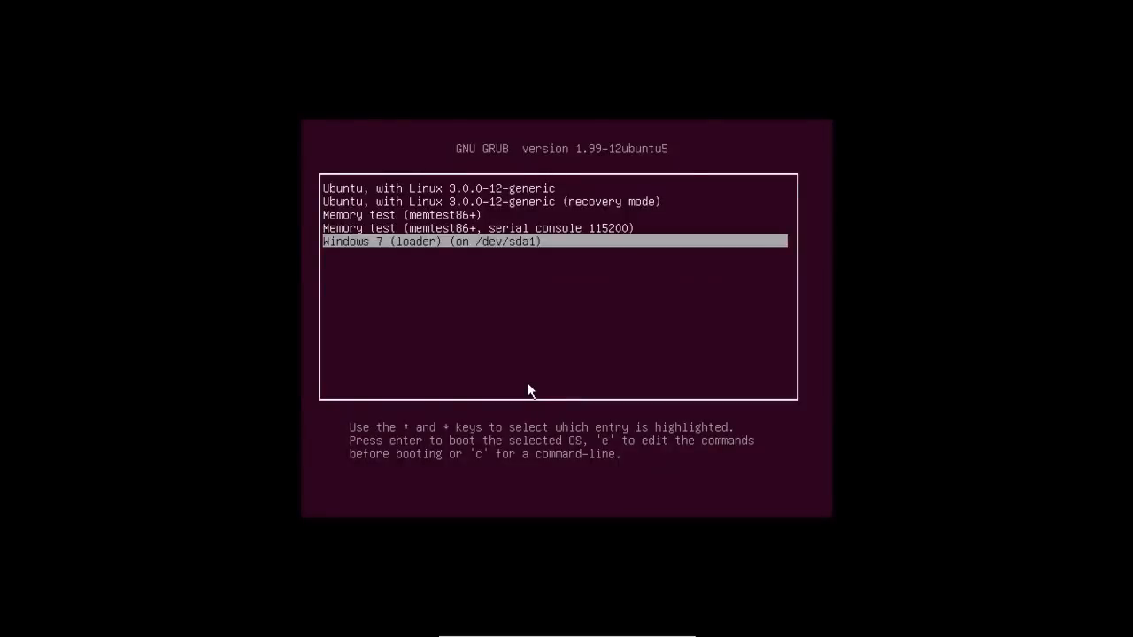
- Pick Ubuntu from the Windows Boot Manager operating system list
{"action": "key", "text": "Return"}
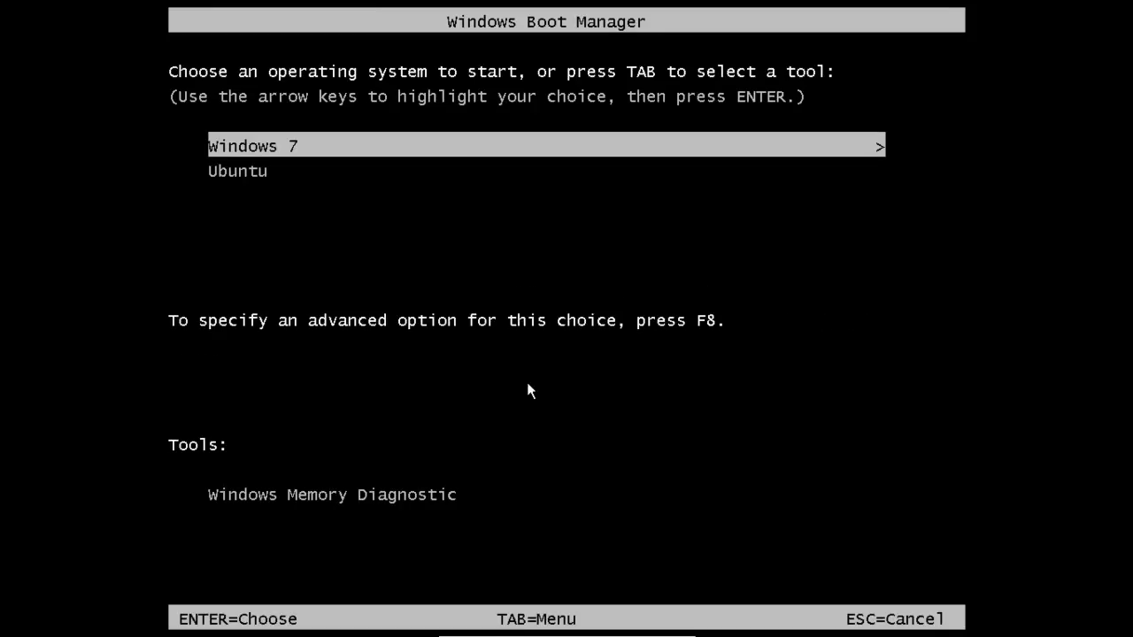
{"action": "key", "text": "Down"}
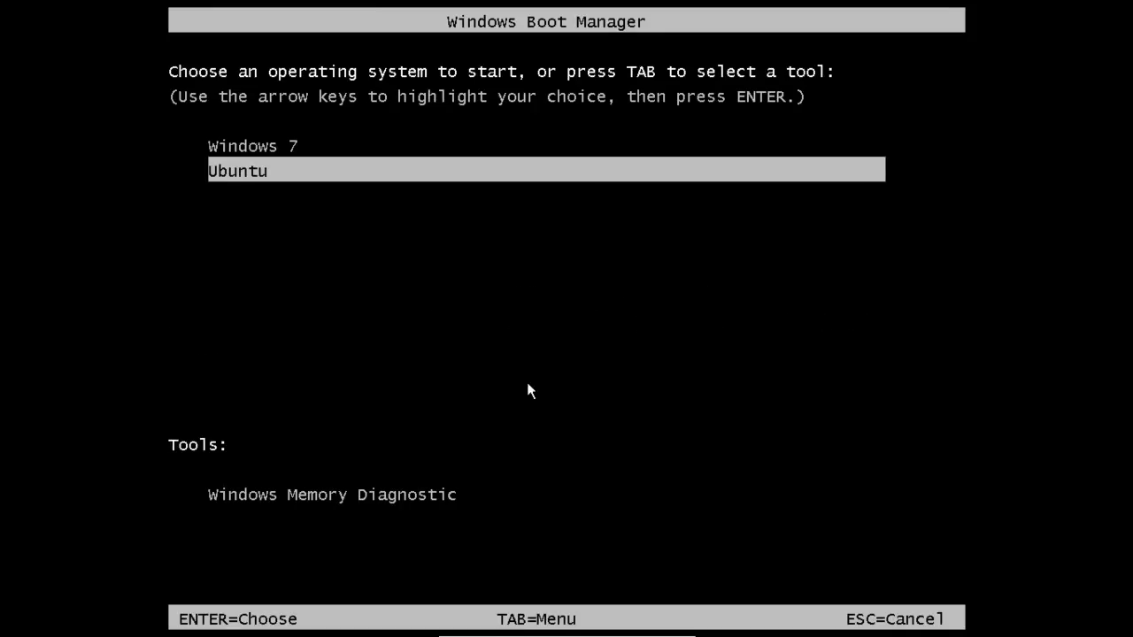
{"action": "key", "text": "Return"}
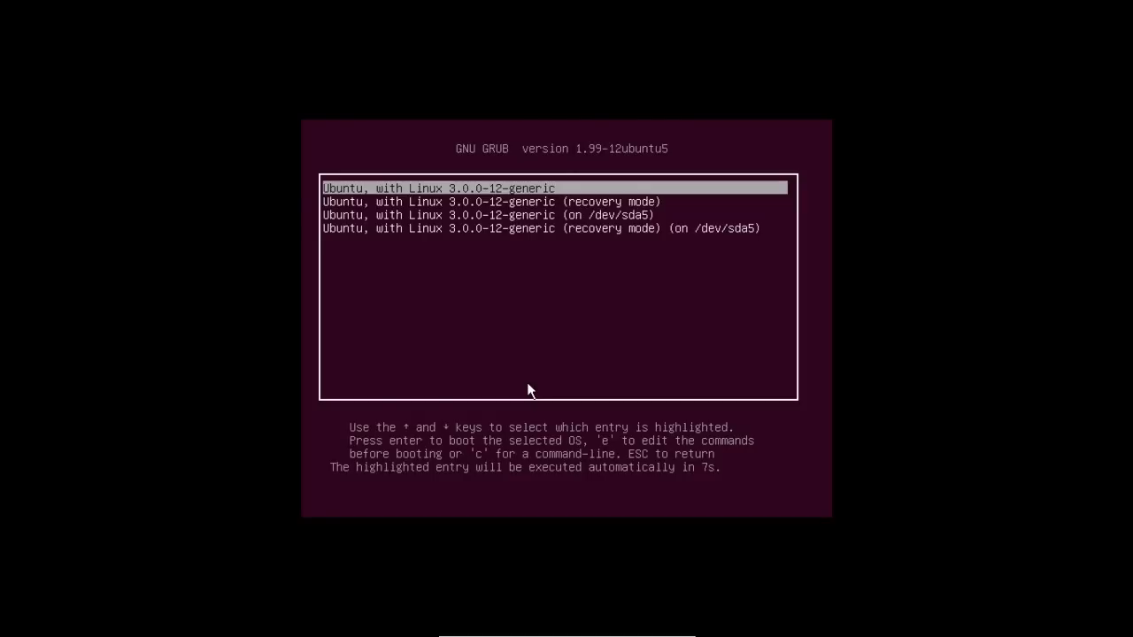
- Boot the standard Ubuntu entry in GRUB to reach the login screen
{"action": "key", "text": "down"}
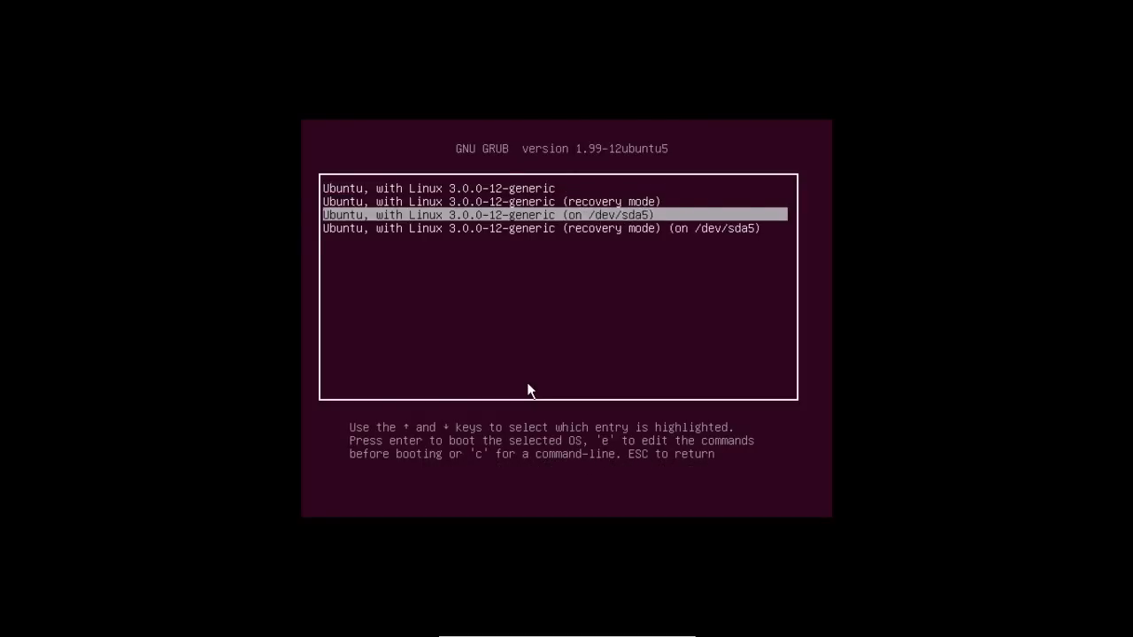
{"action": "key", "text": "Up"}
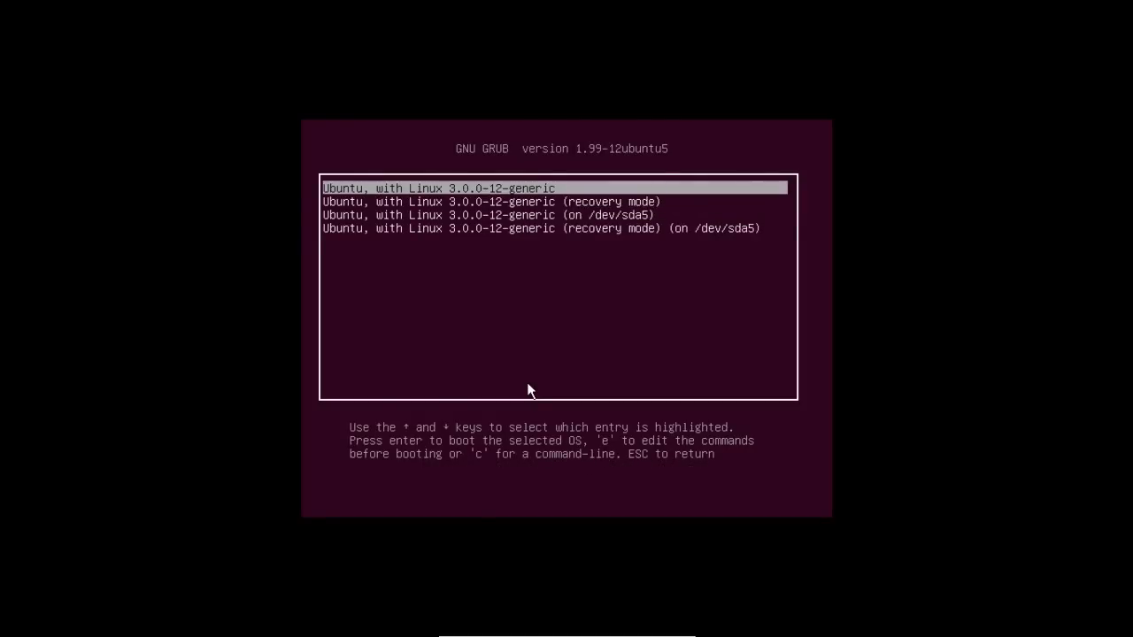
{"action": "key", "text": "Return"}
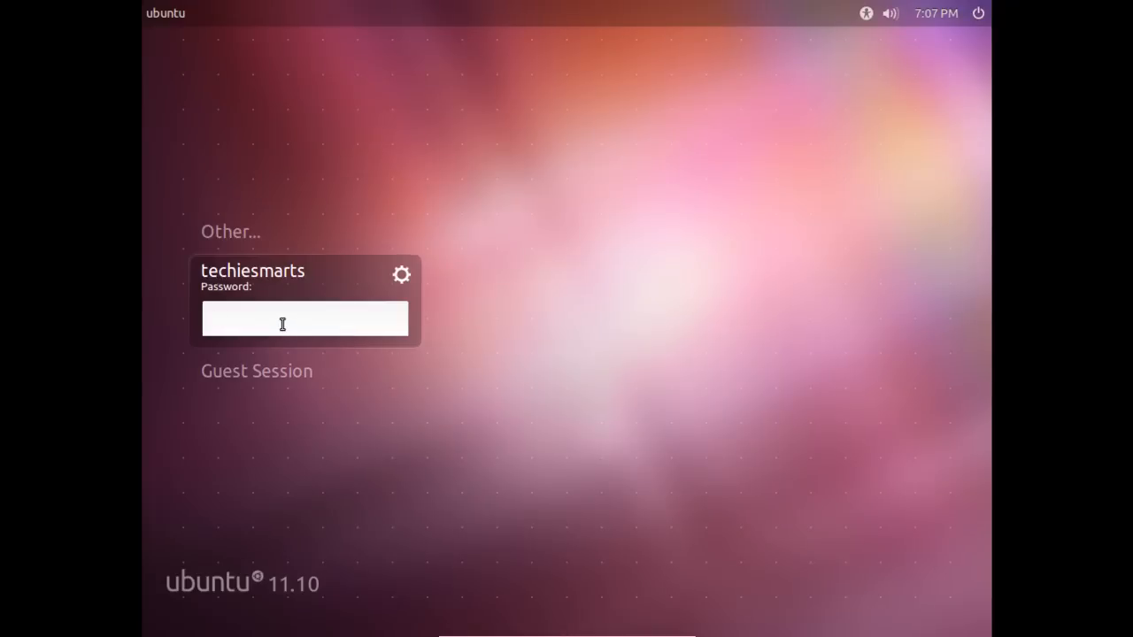
- Log in as techiesmarts with the password to reach the Unity desktop
{"action": "type", "text": "****"}
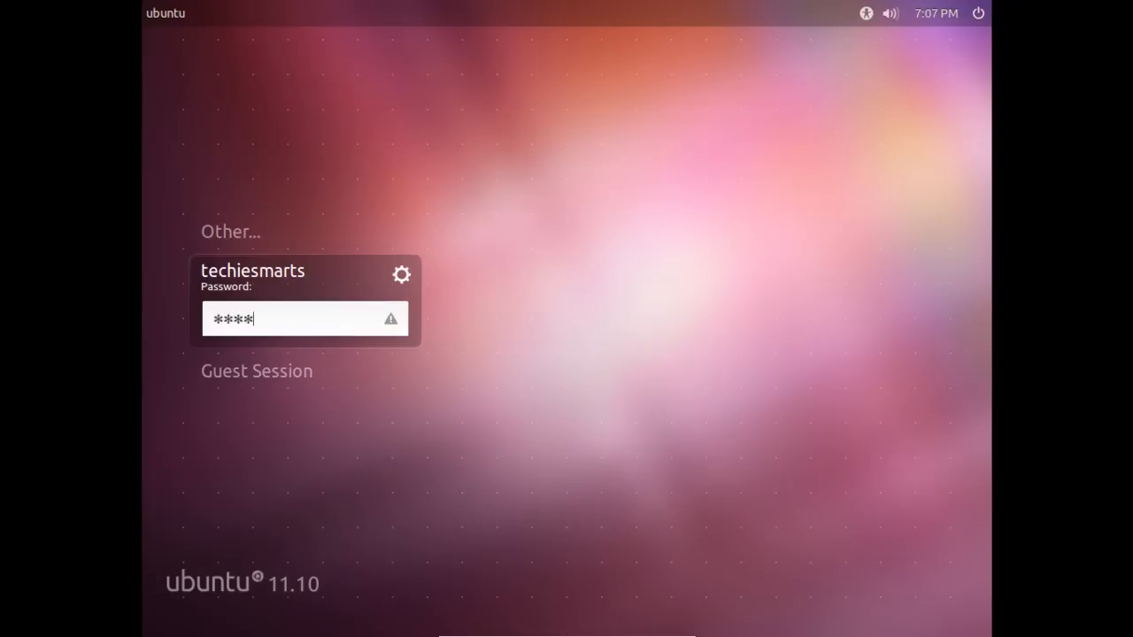
{"action": "key", "text": "Return"}
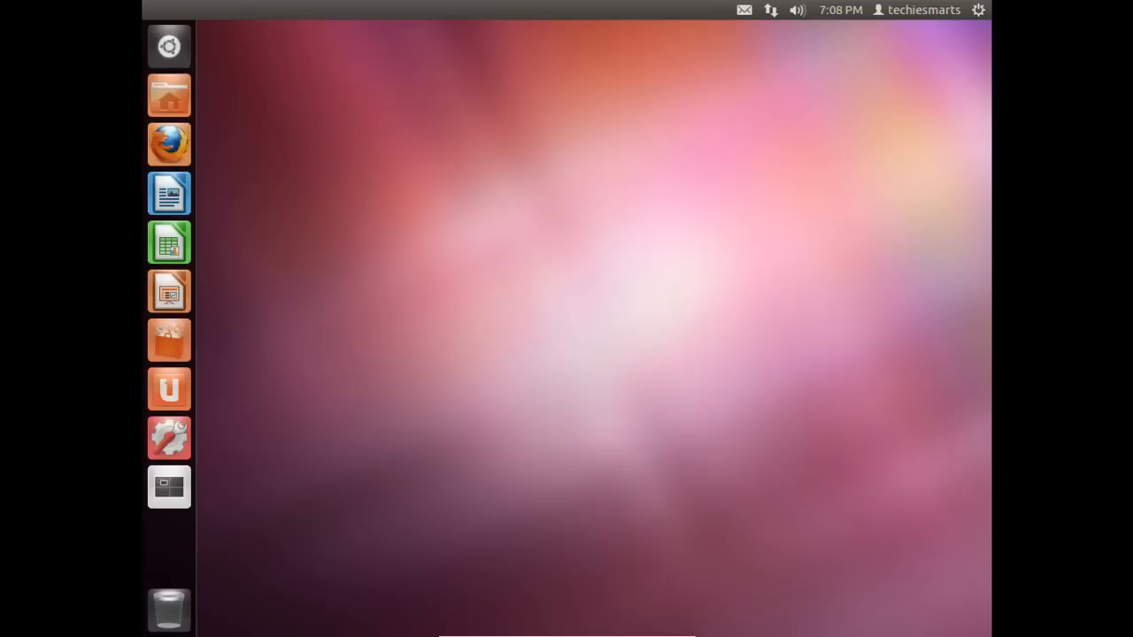
{"action": "mouse_move", "coordinate": [393, 350]}
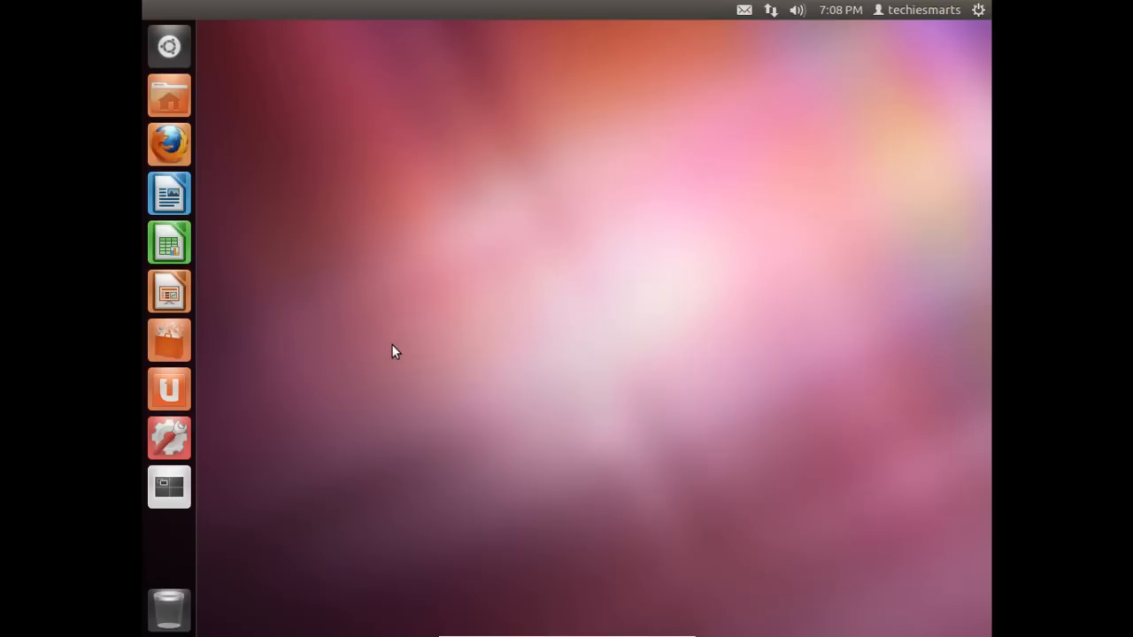
{"action": "mouse_move", "coordinate": [429, 266]}
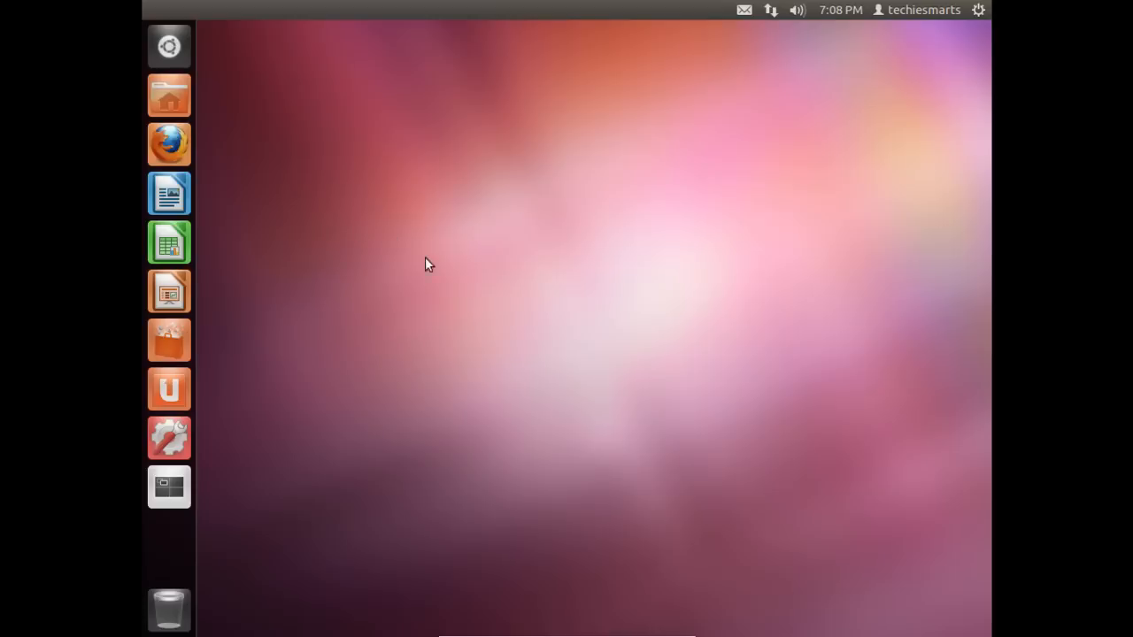
{"action": "mouse_move", "coordinate": [354, 231]}
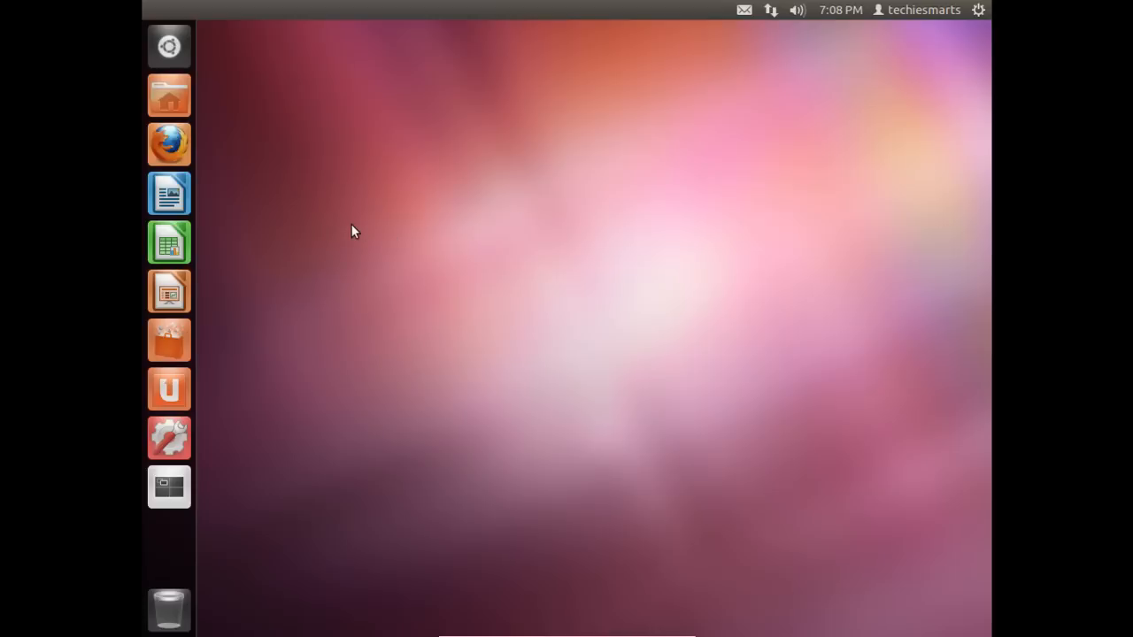